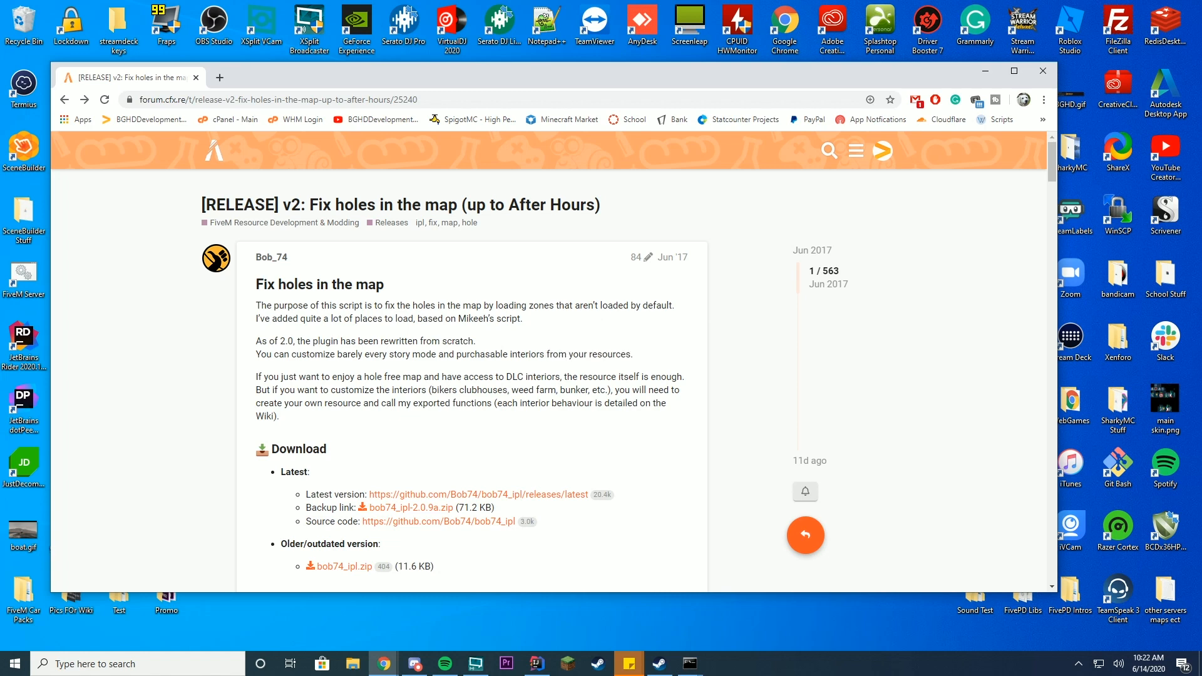
# - Go to the latest bob74_ipl release page and download bob74_ipl-2.0.9a.zip from its Assets
pyautogui.scroll(-3)
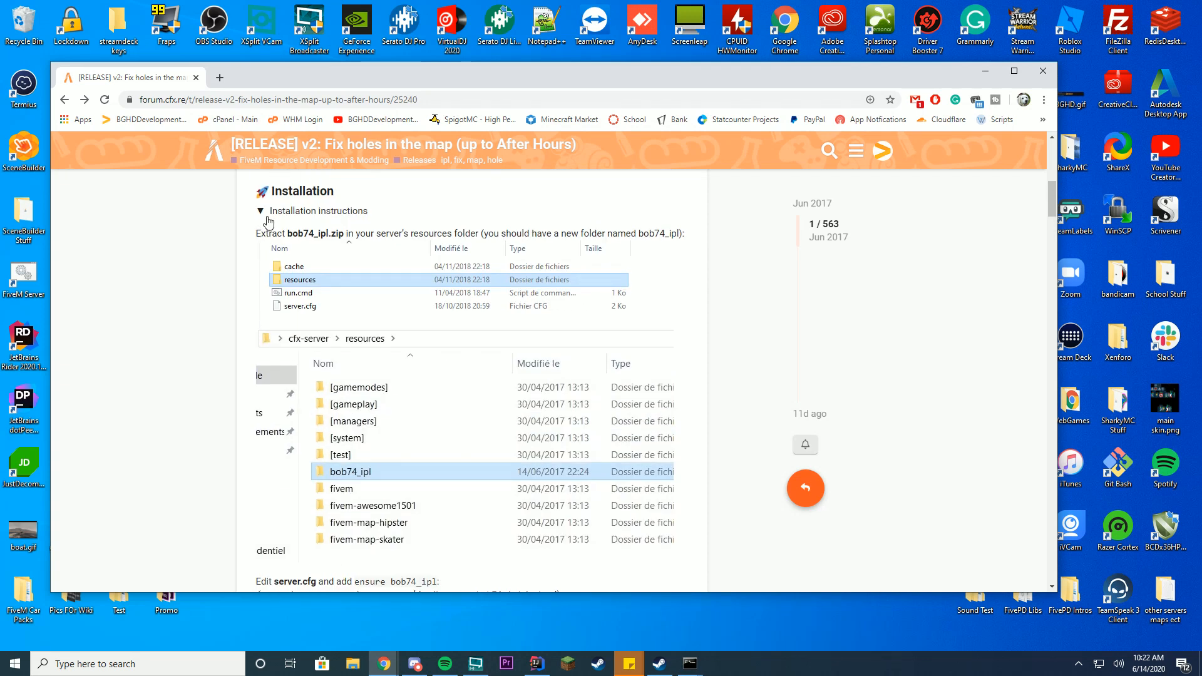
pyautogui.scroll(-3)
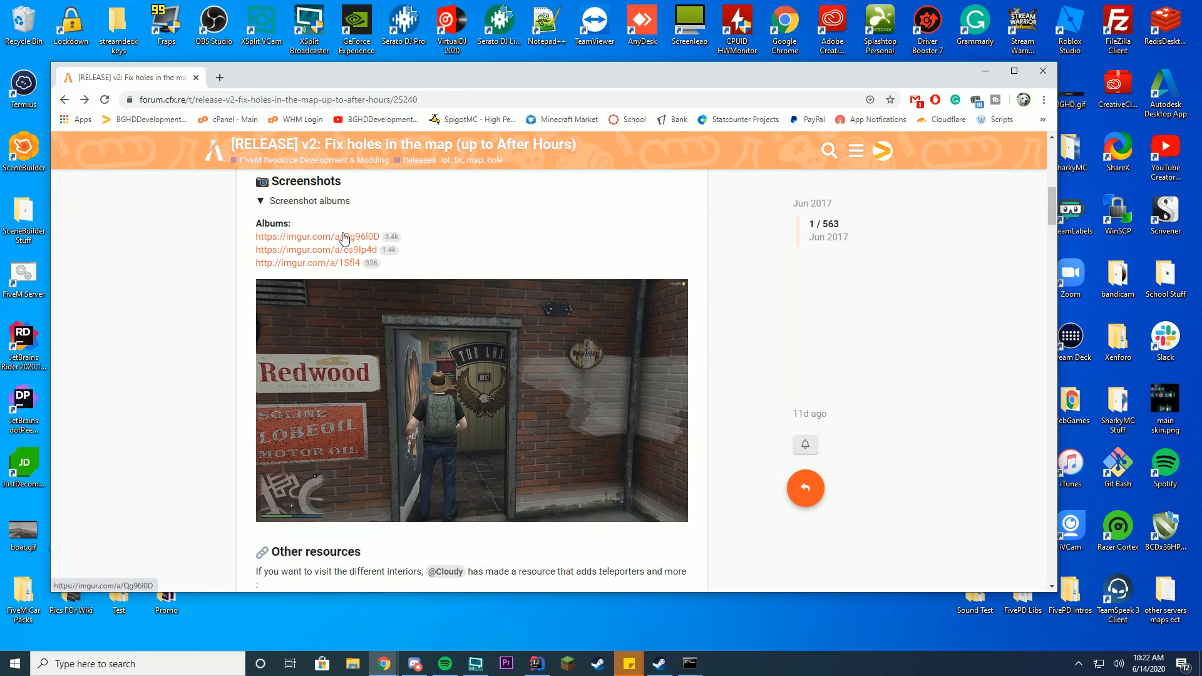
pyautogui.click(313, 236)
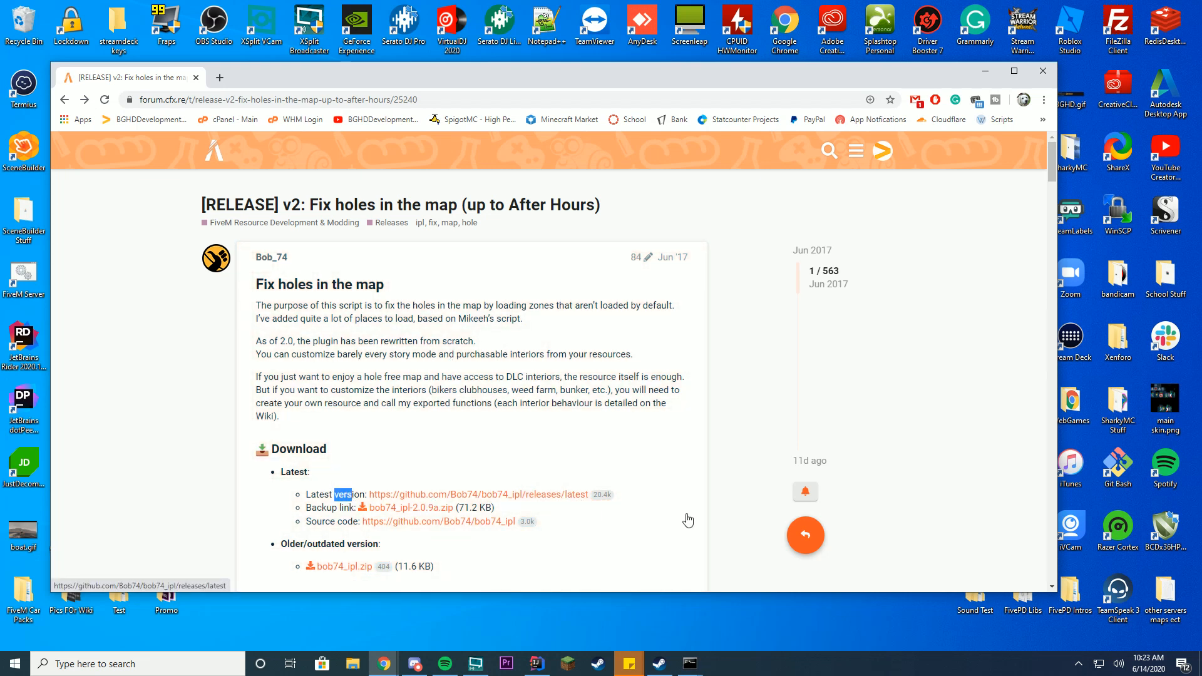
pyautogui.click(475, 494)
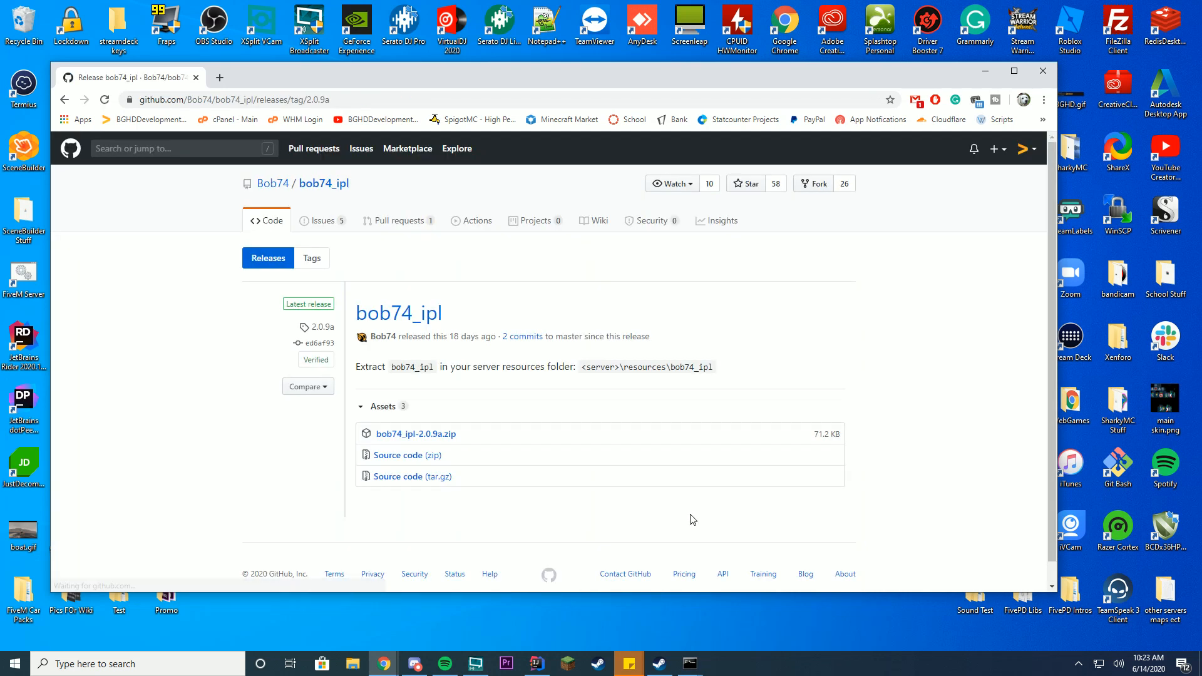
pyautogui.moveTo(416, 433)
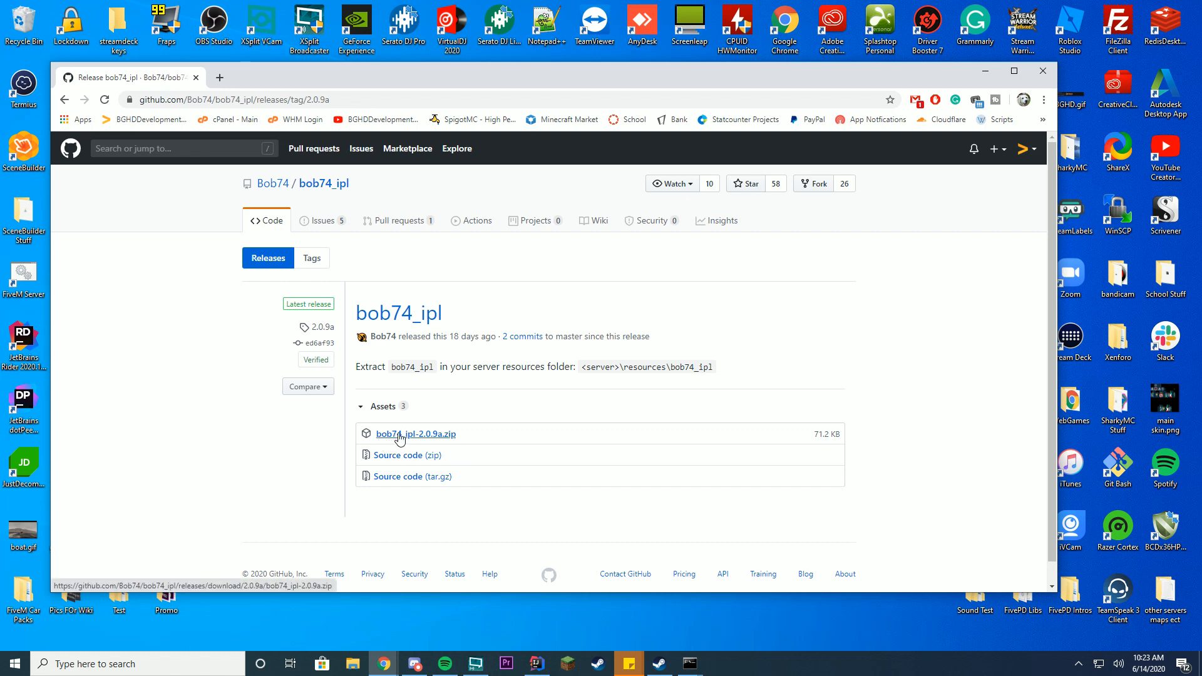
pyautogui.click(415, 433)
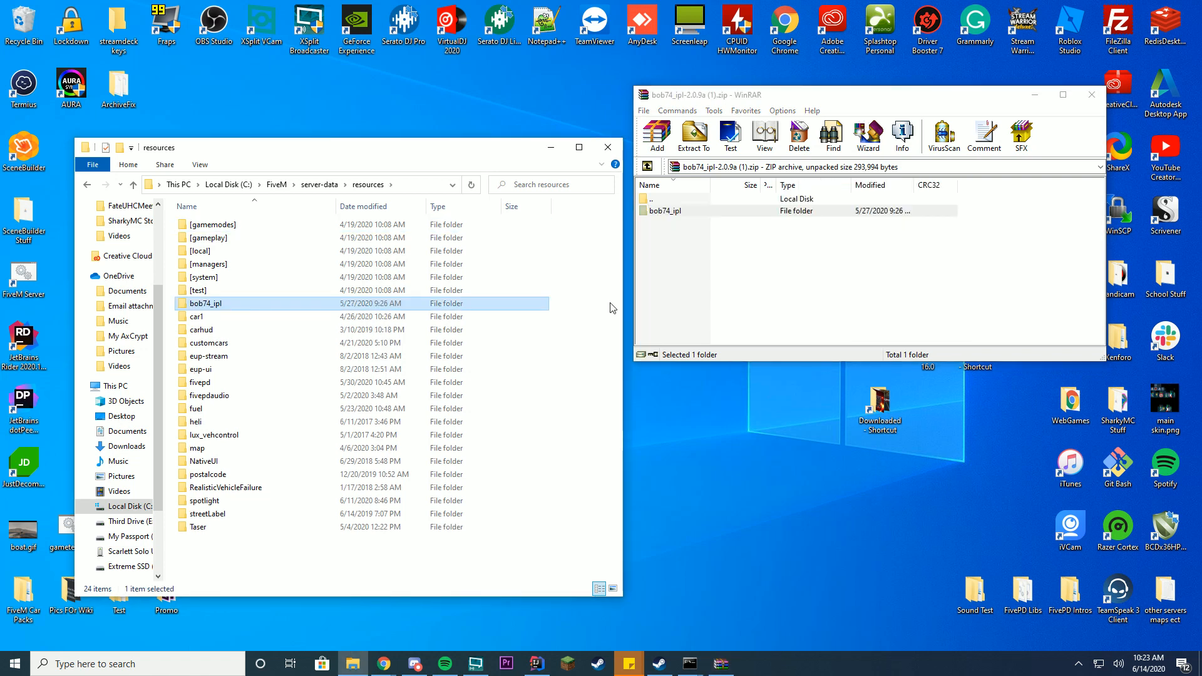
pyautogui.moveTo(241, 304)
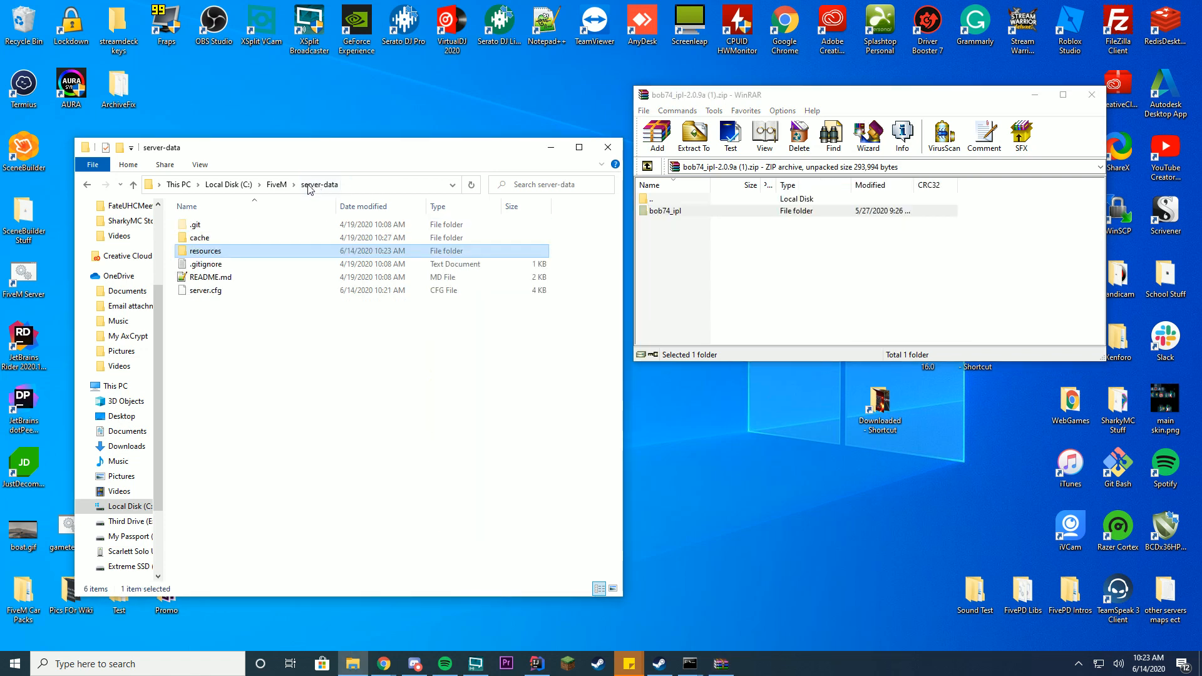
# - Open server.cfg in Notepad++ and begin typing the 'ensure bob74_ipl' line
pyautogui.rightClick(205, 289)
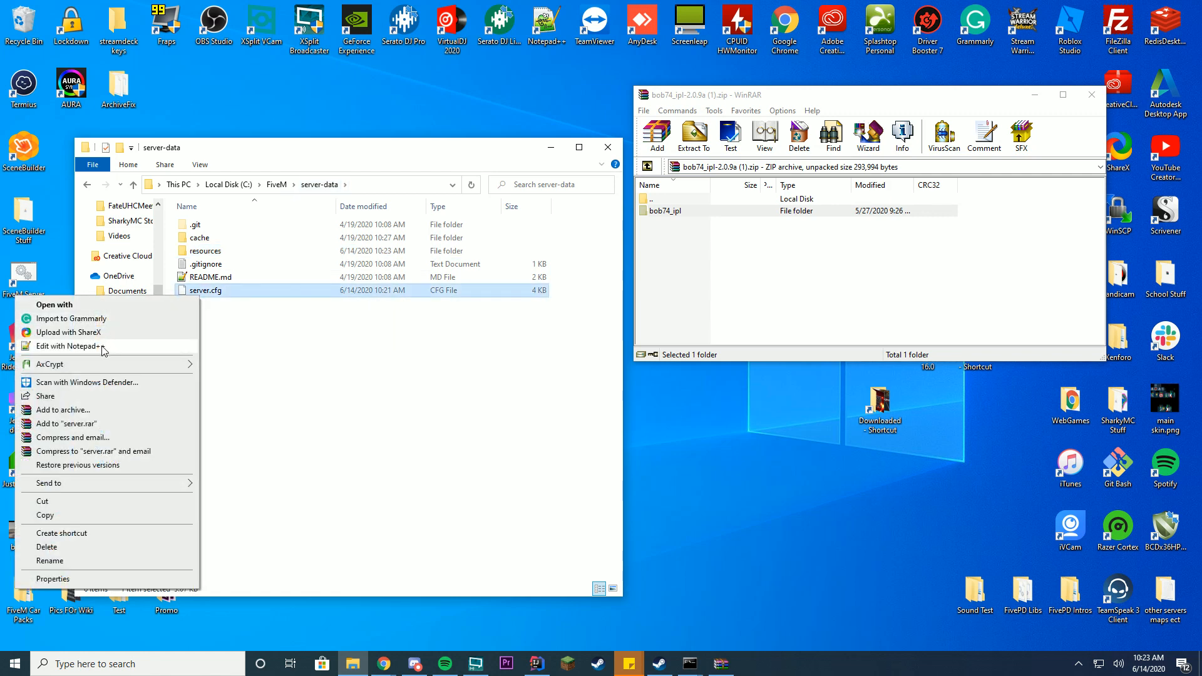
pyautogui.click(67, 345)
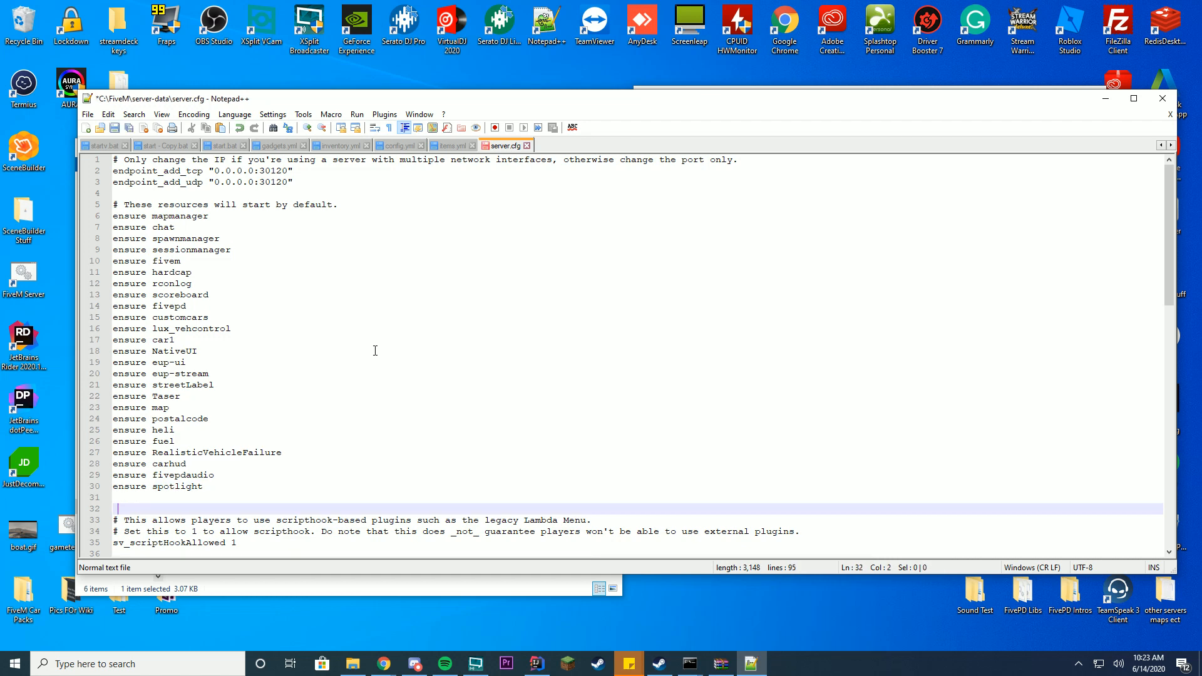
pyautogui.write('ensure bob74_')
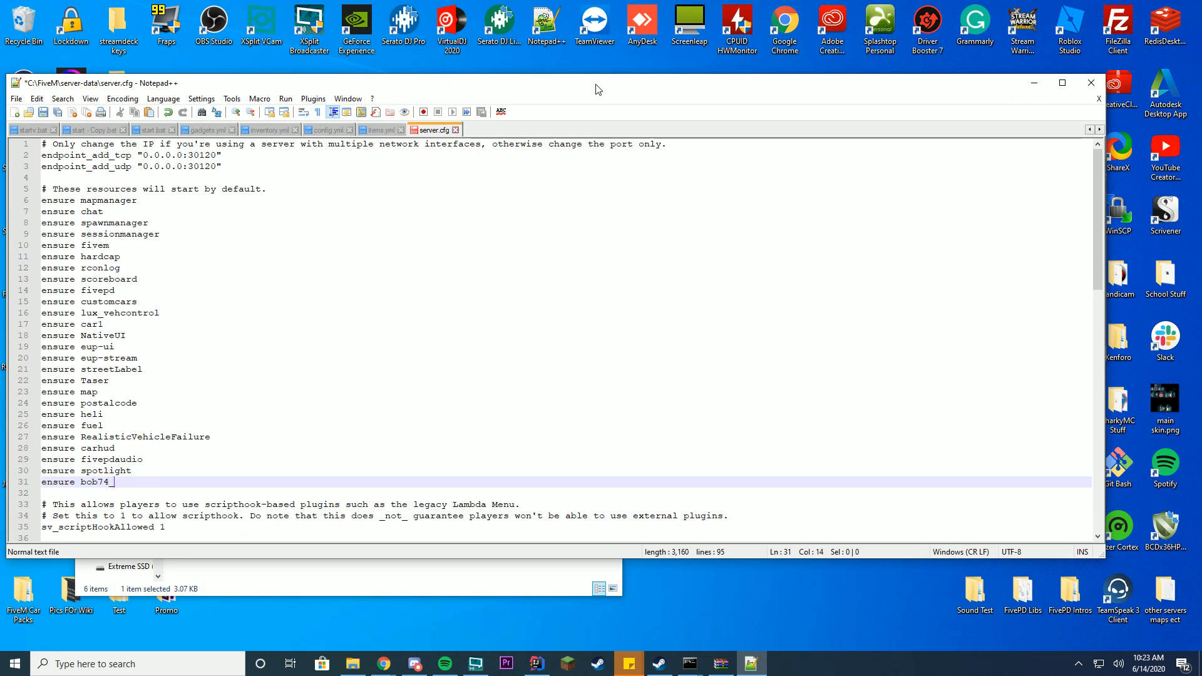
pyautogui.write('i')
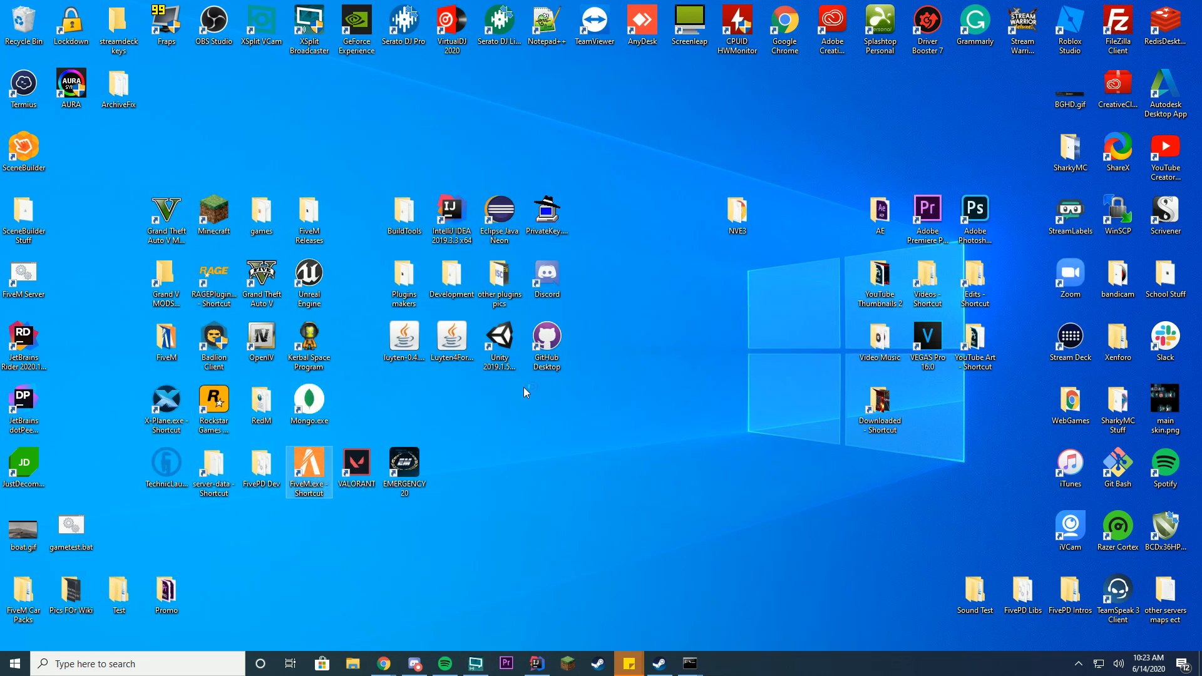
# - Launch FiveM, try connecting to the Localhost server, and dismiss the Connection failed error
pyautogui.doubleClick(309, 468)
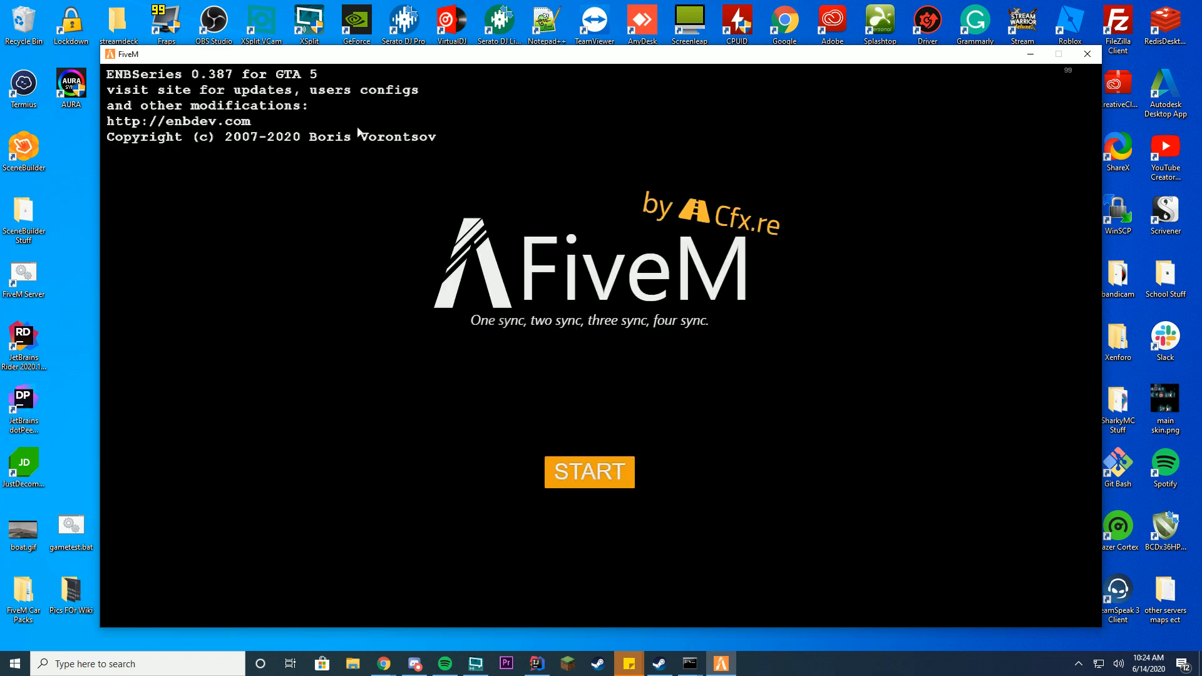
pyautogui.click(589, 471)
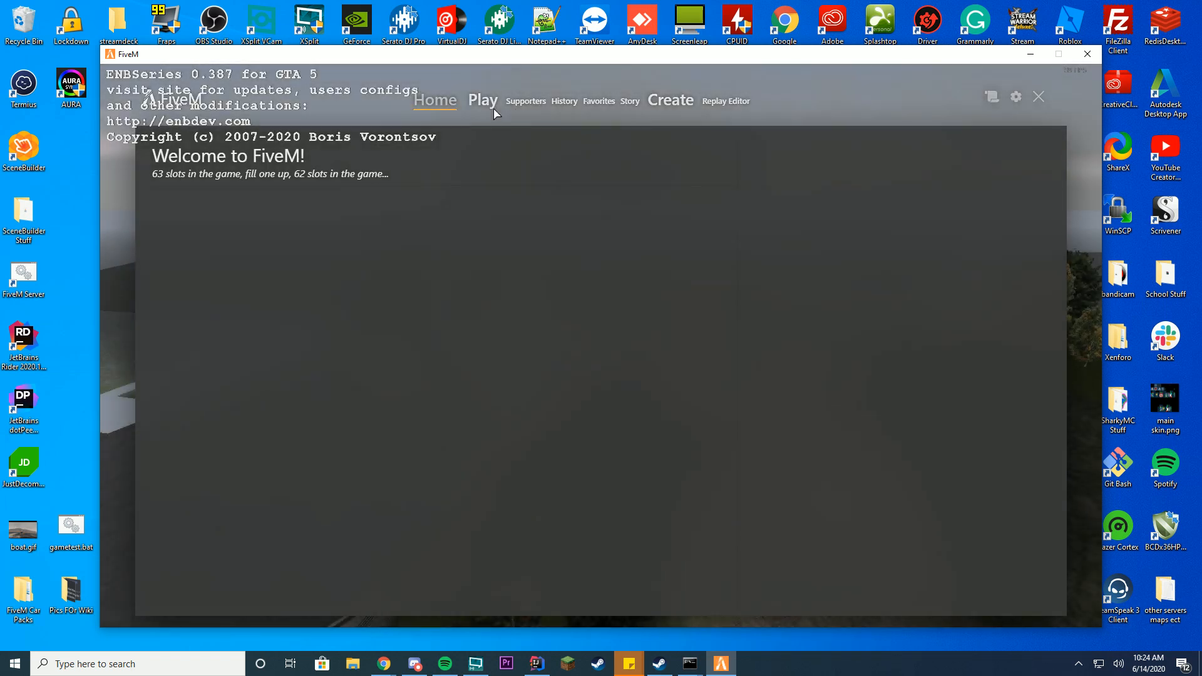
pyautogui.click(482, 100)
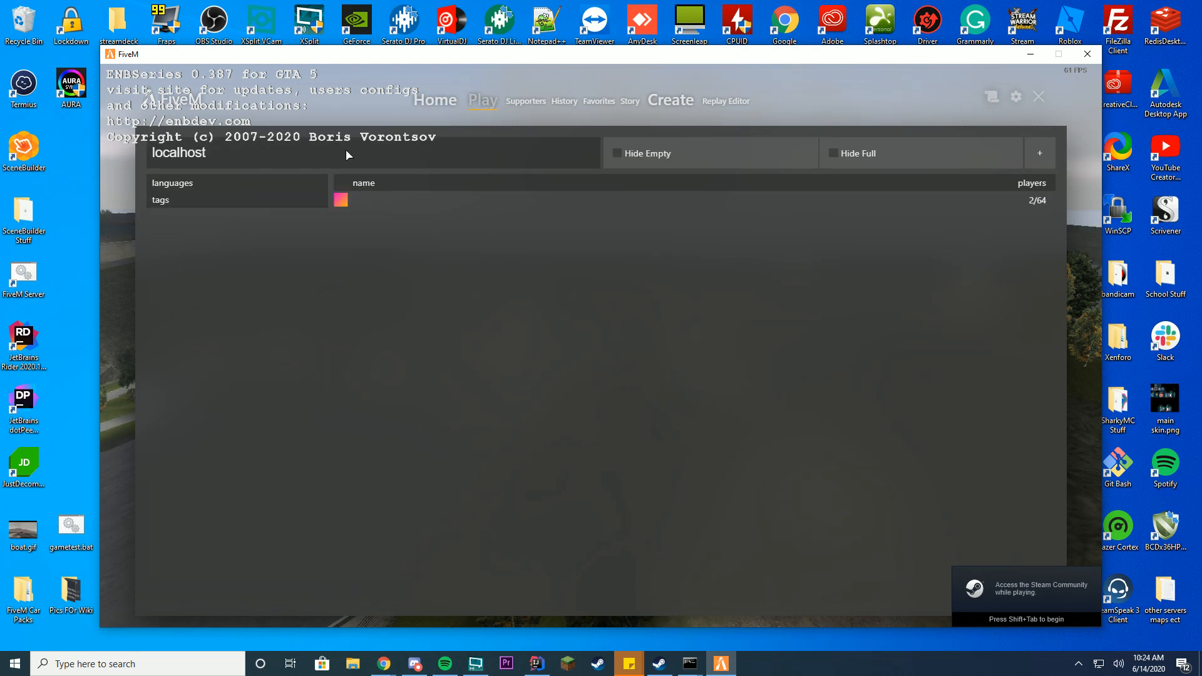
pyautogui.click(373, 345)
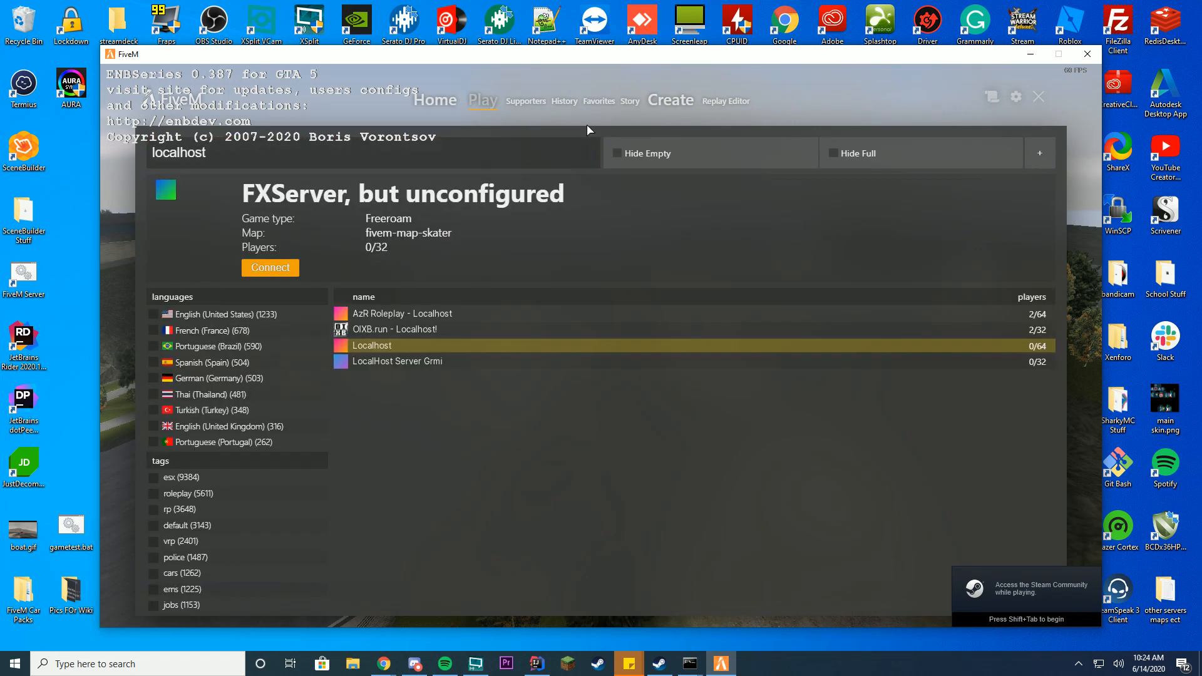
pyautogui.click(270, 267)
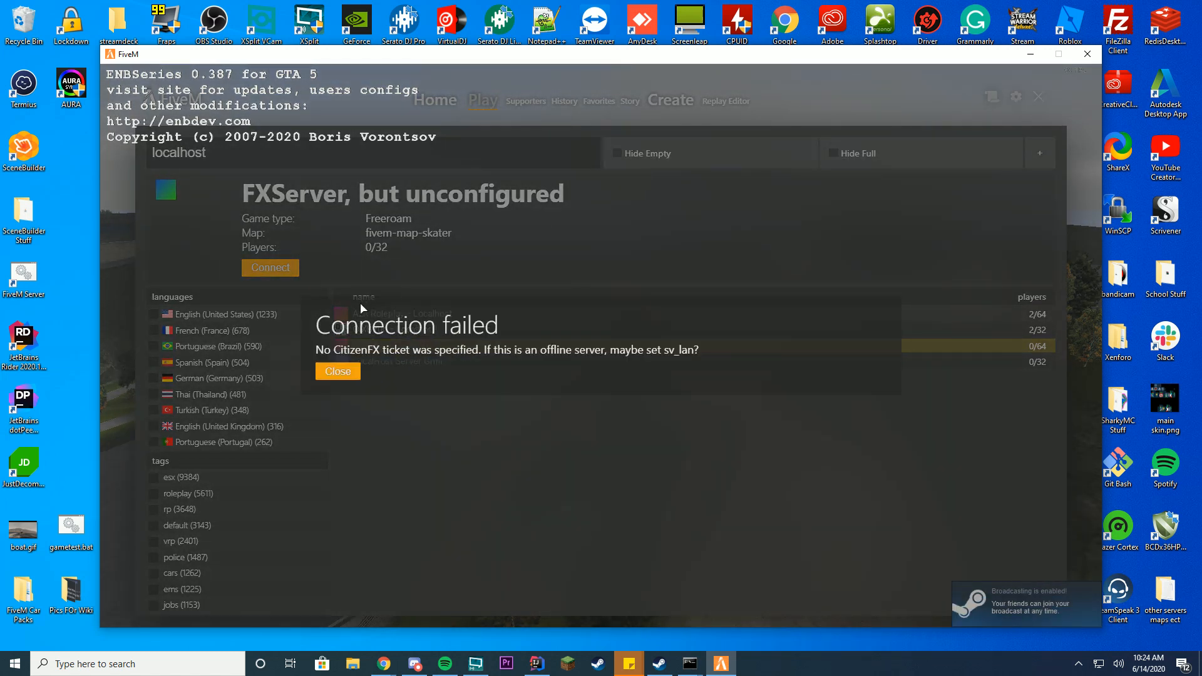
pyautogui.click(337, 370)
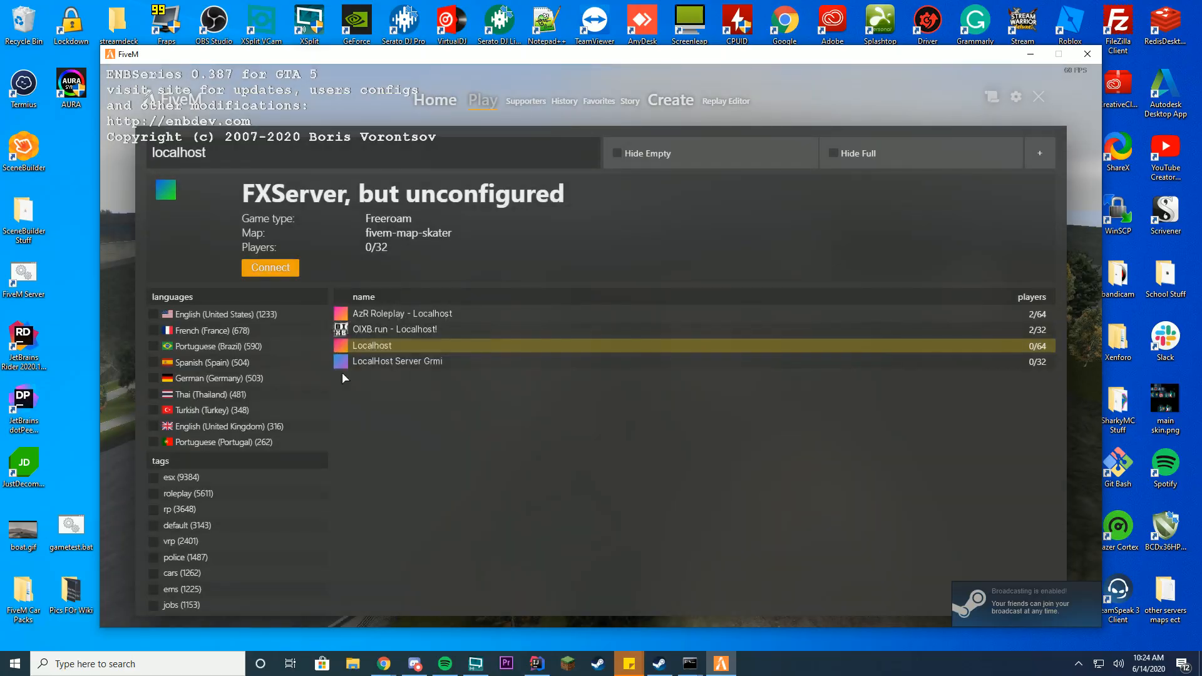